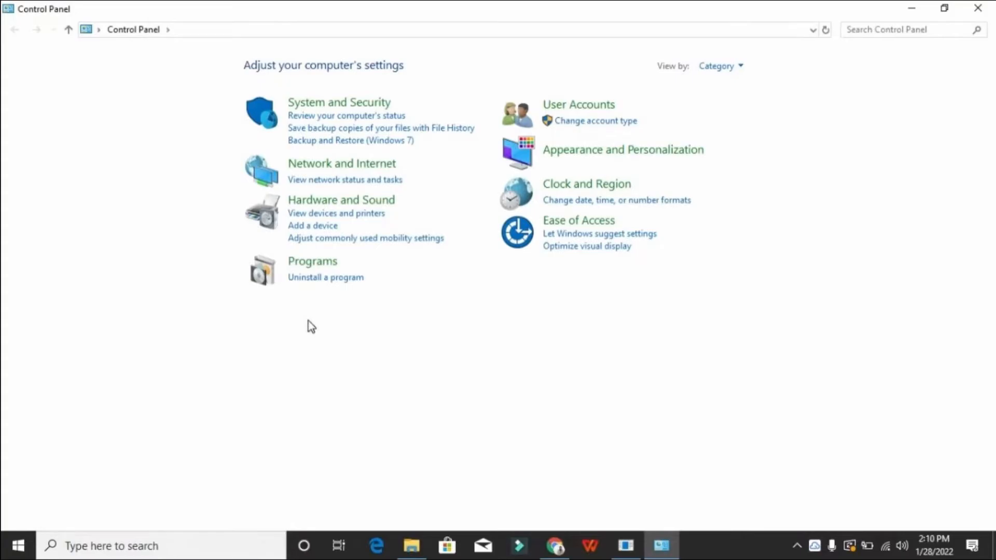
Open 'Uninstall a program' under Programs to list installed software.
{"action": "left_click", "coordinate": [325, 277]}
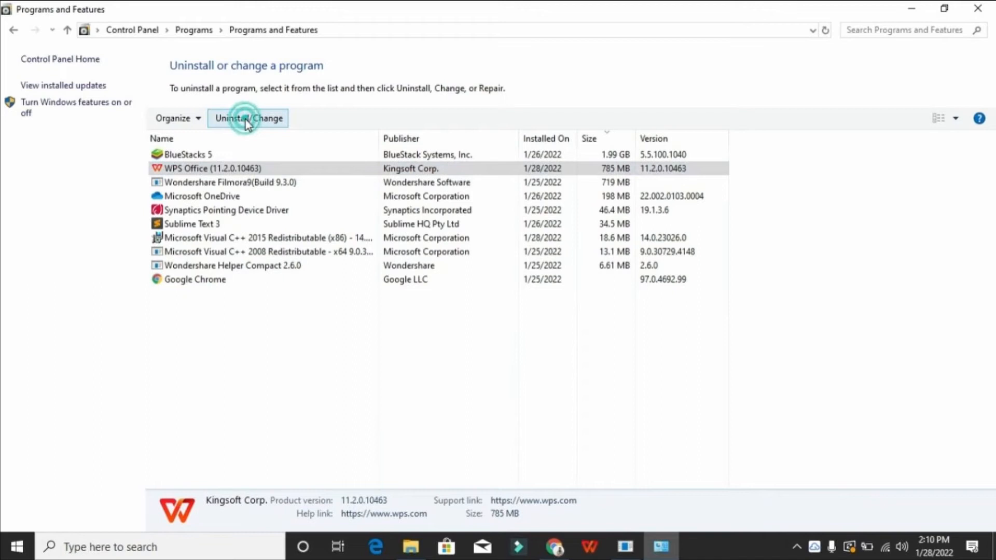
Launch Uninstall/Change for WPS Office to bring up its removal confirmation.
{"action": "left_click", "coordinate": [248, 118]}
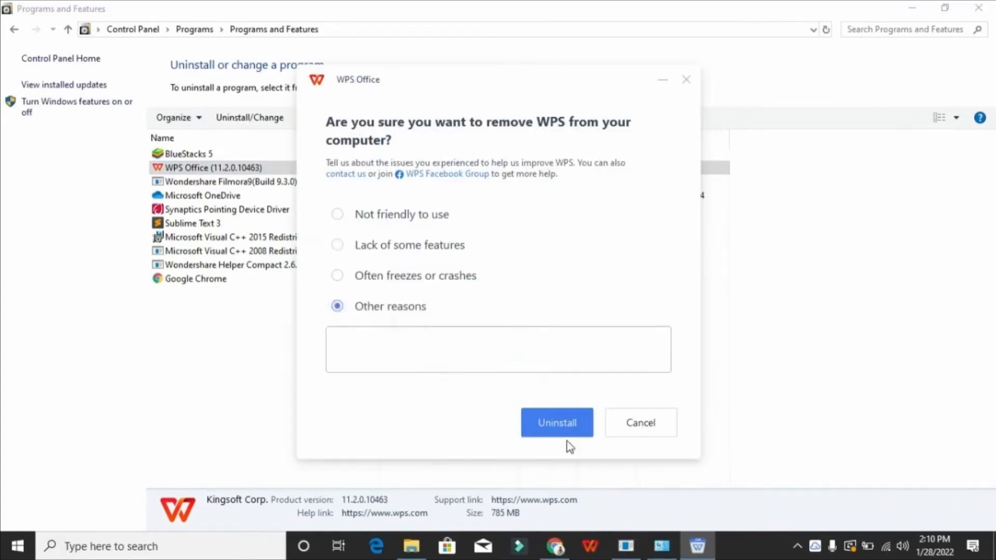